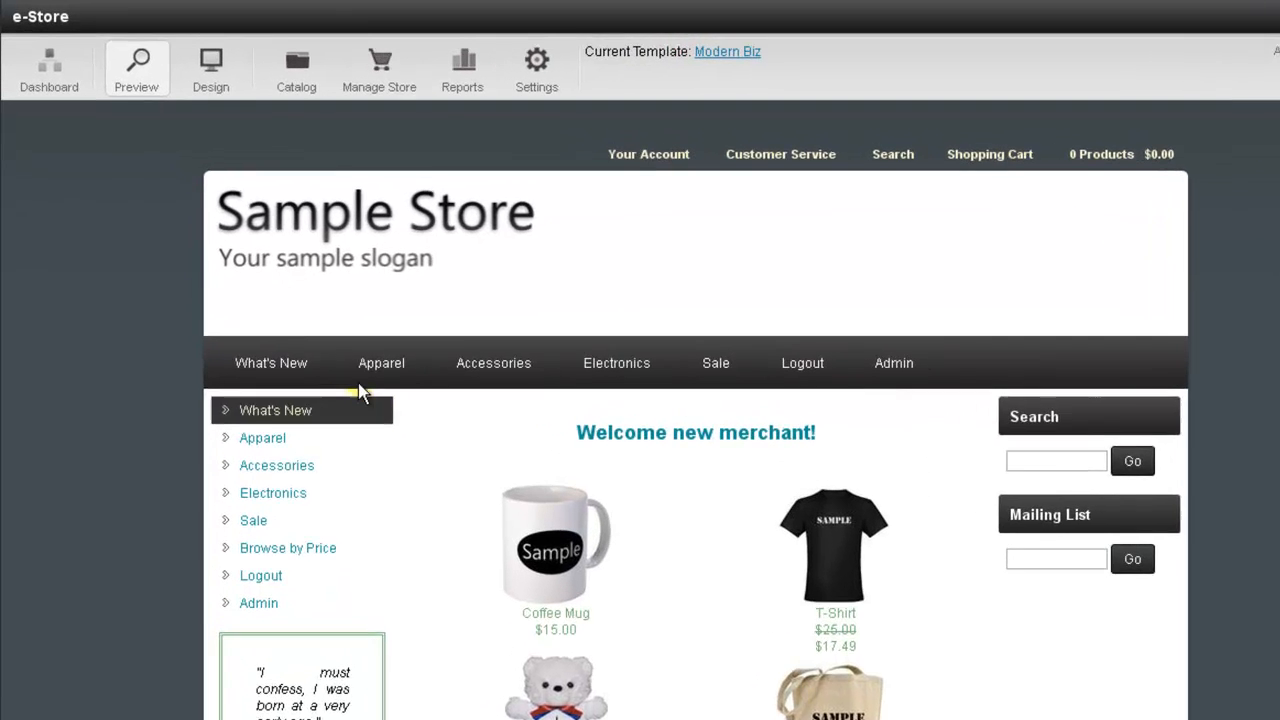
- Open the Catalog to show the categories list (What's New, Apparel, Accessories, and more)
left_click(296, 65)
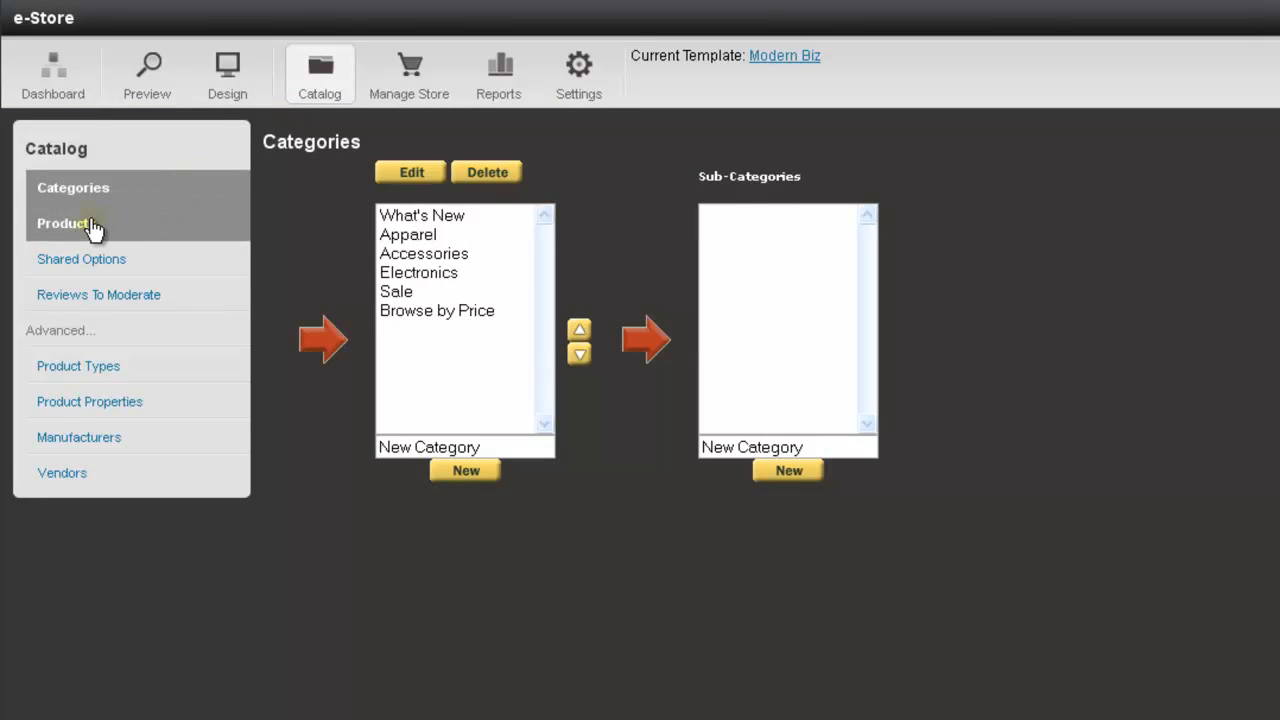
- List all products, select T-Shirt for cloning, and enter 'Test' as the new ID
left_click(65, 223)
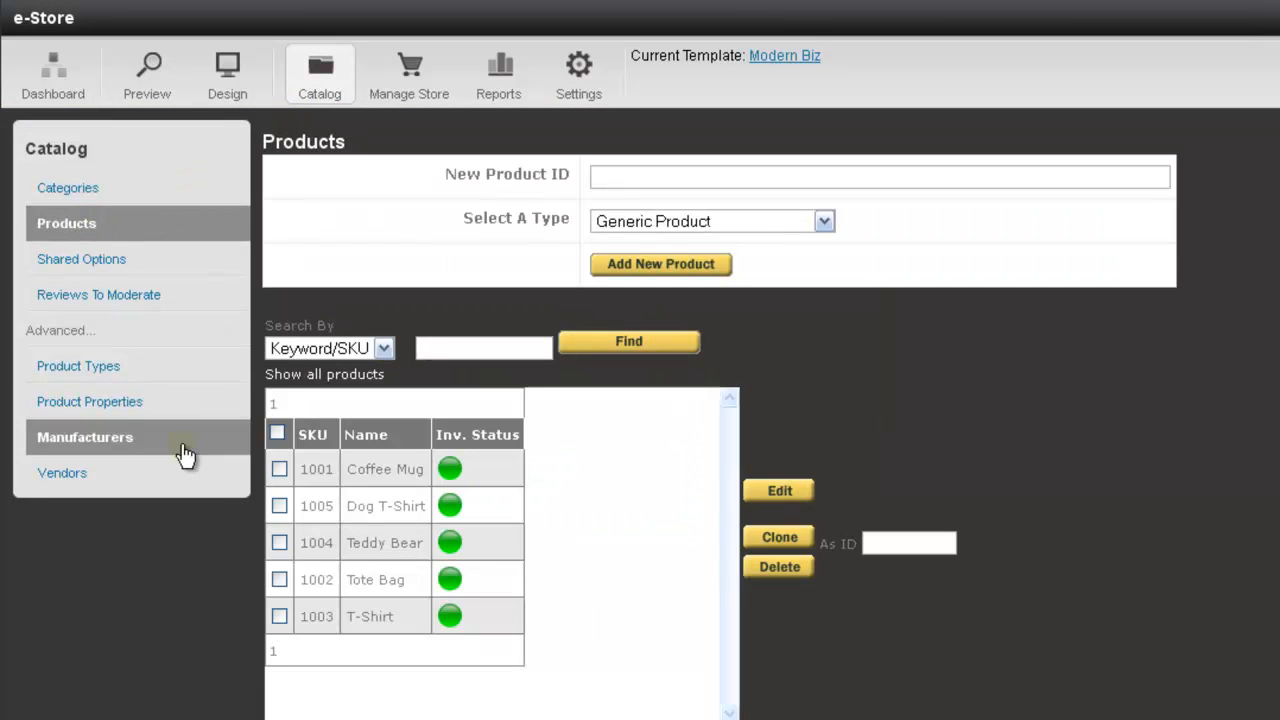
left_click(279, 616)
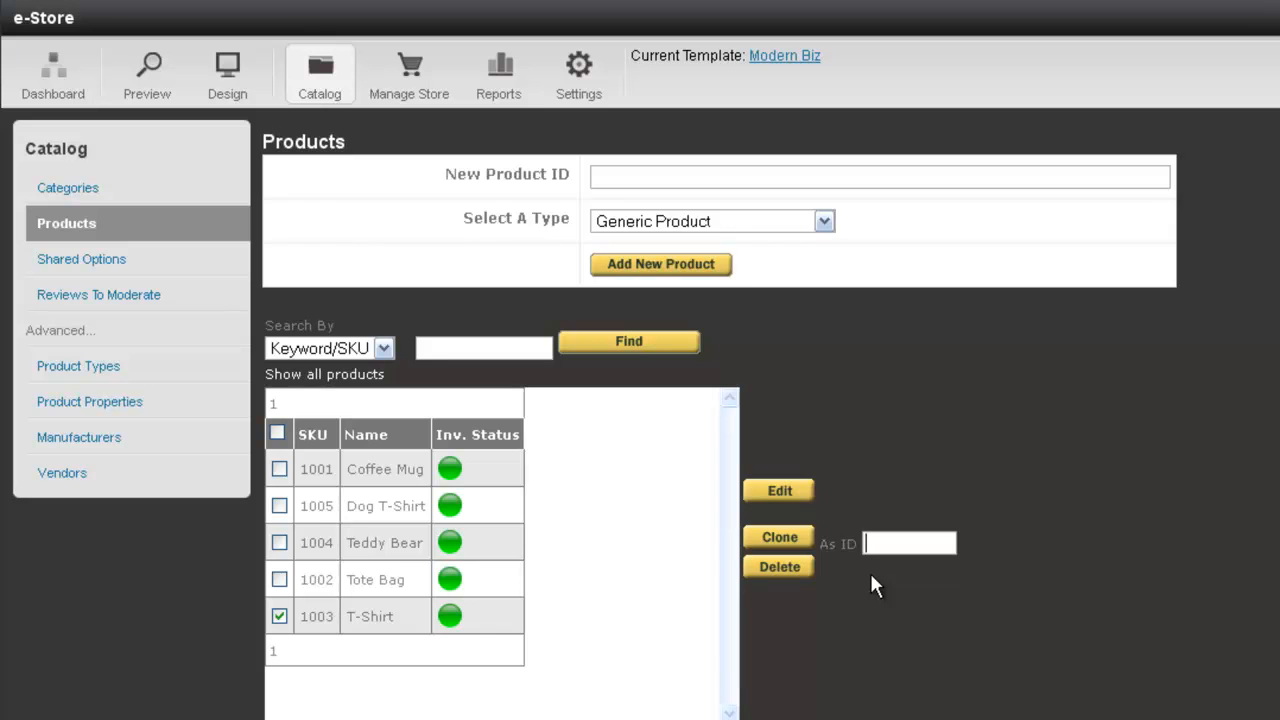
type("T")
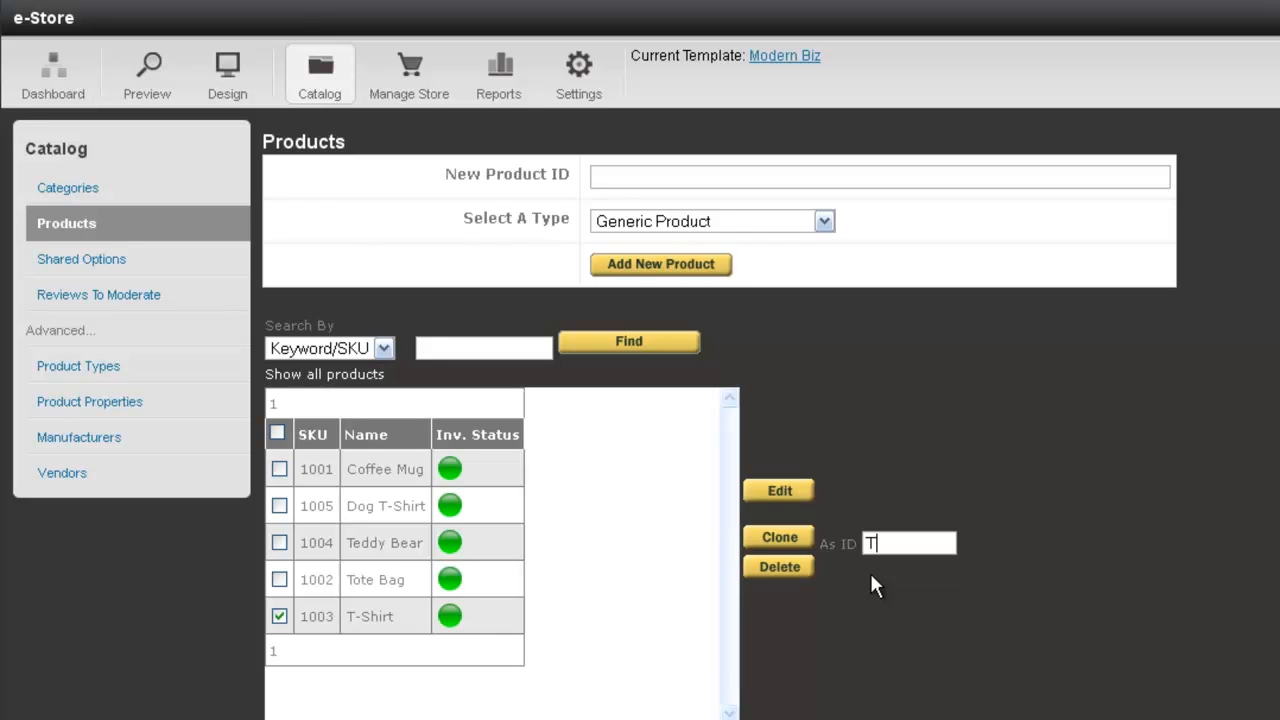
type("est")
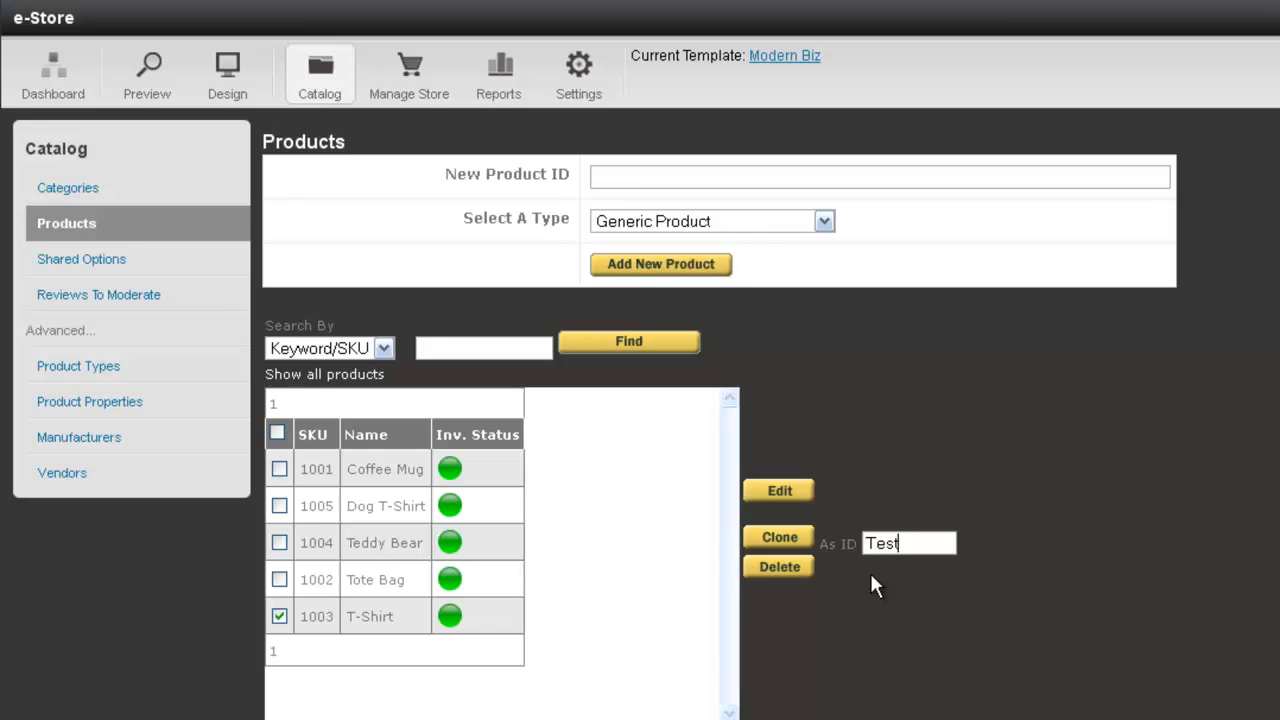
mouse_move(780, 538)
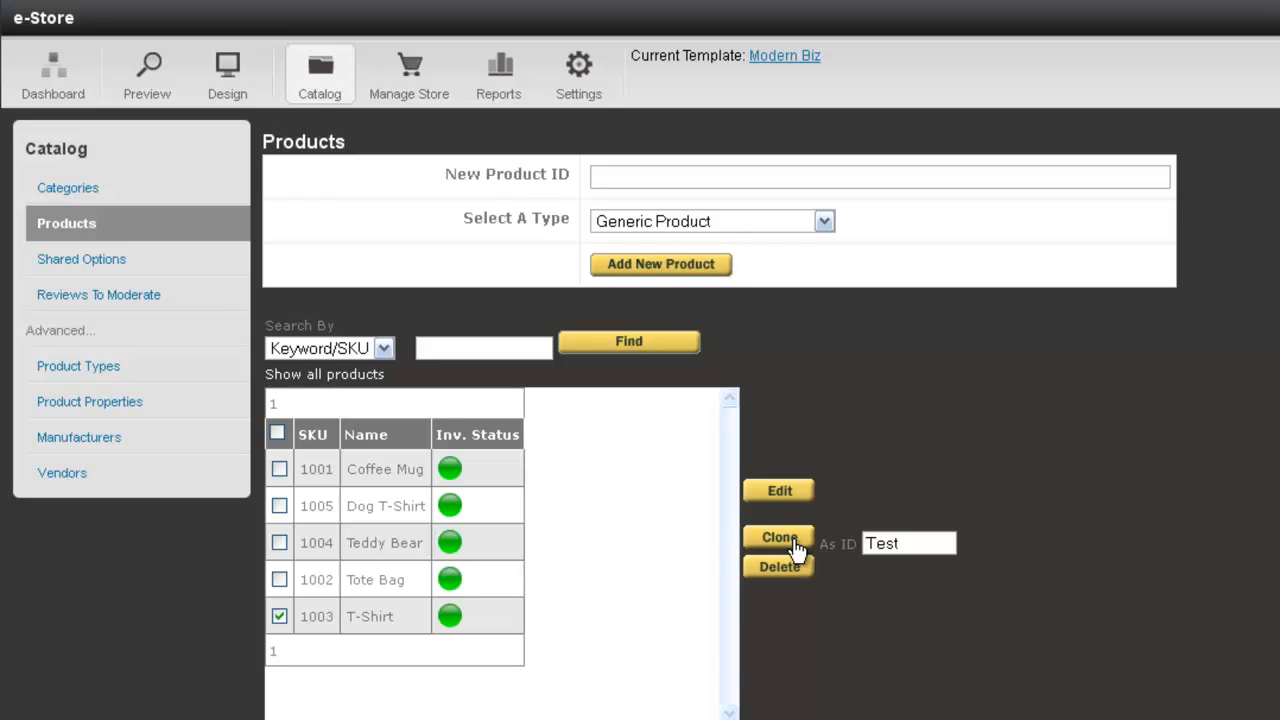
- Clone T-Shirt as product TEST and save the copy's General Info page
left_click(779, 537)
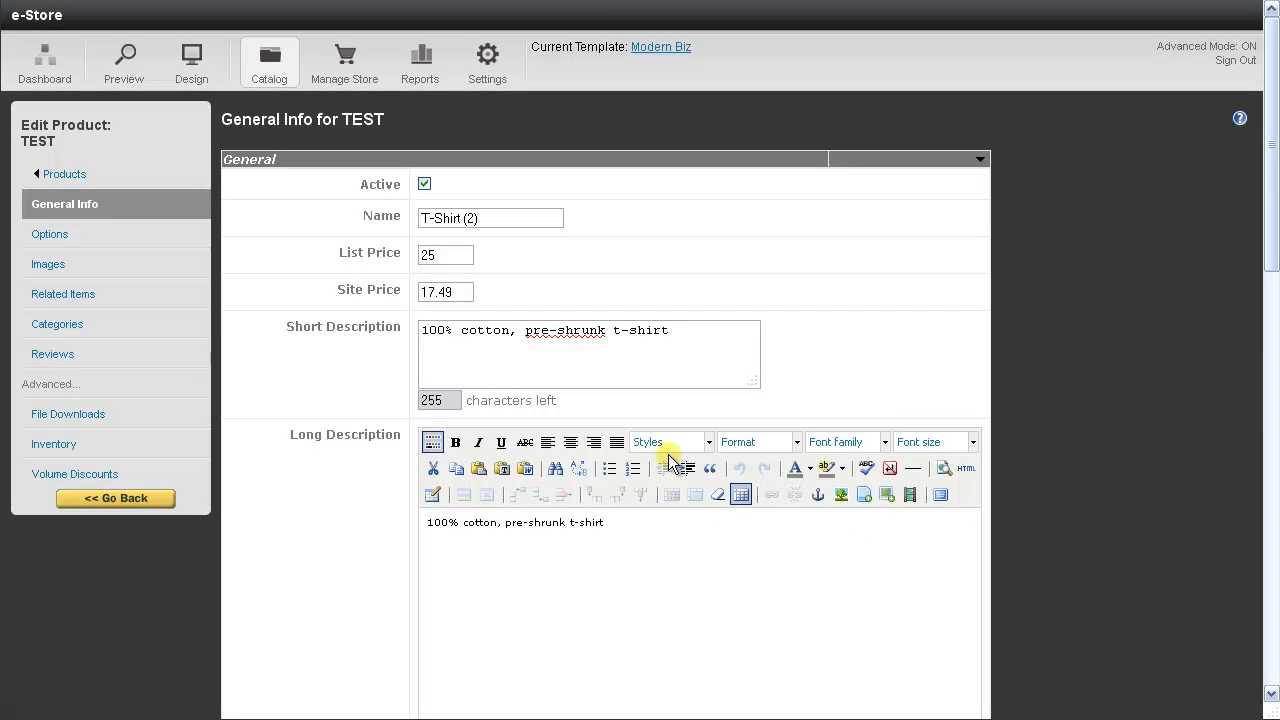
mouse_move(530, 255)
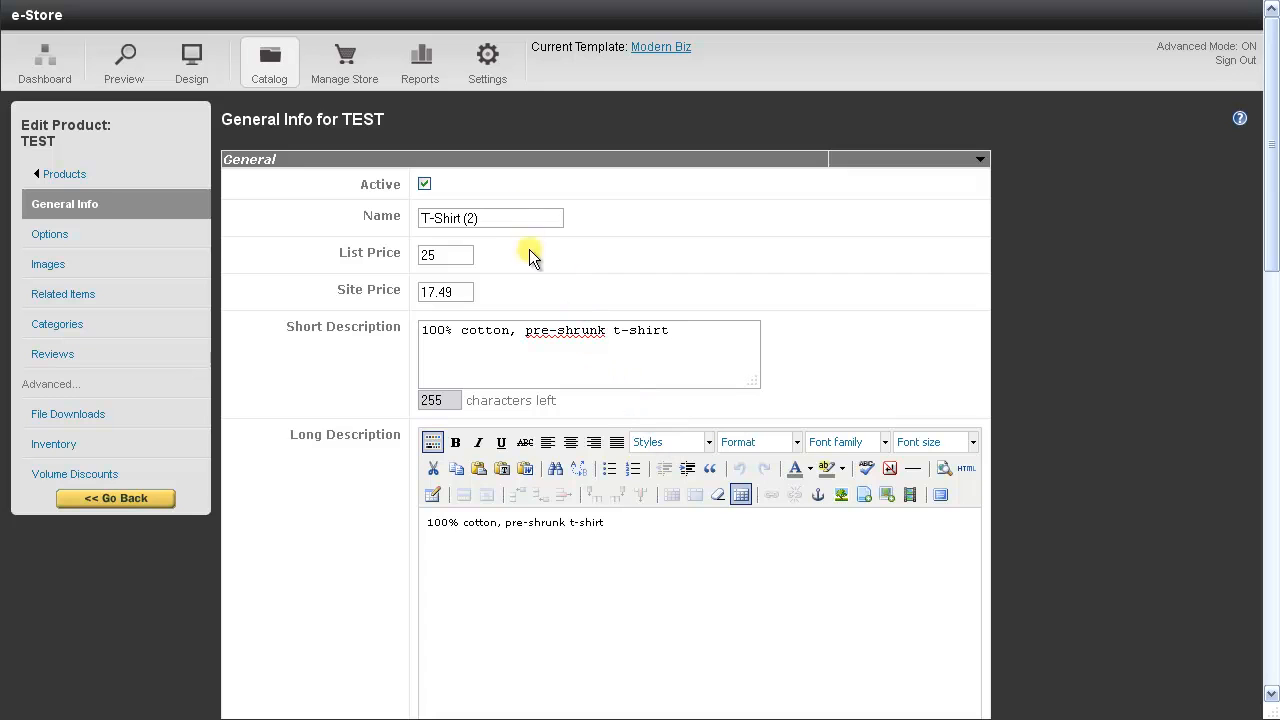
mouse_move(585, 513)
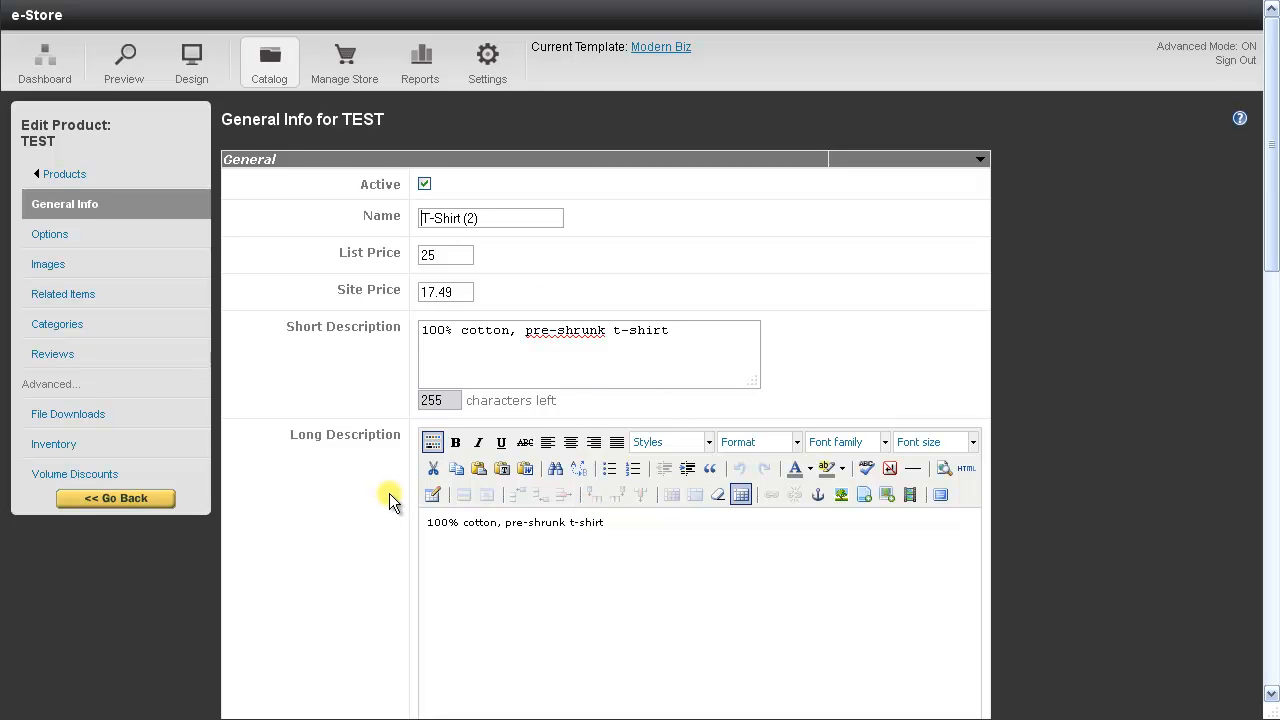
scroll("down", 3)
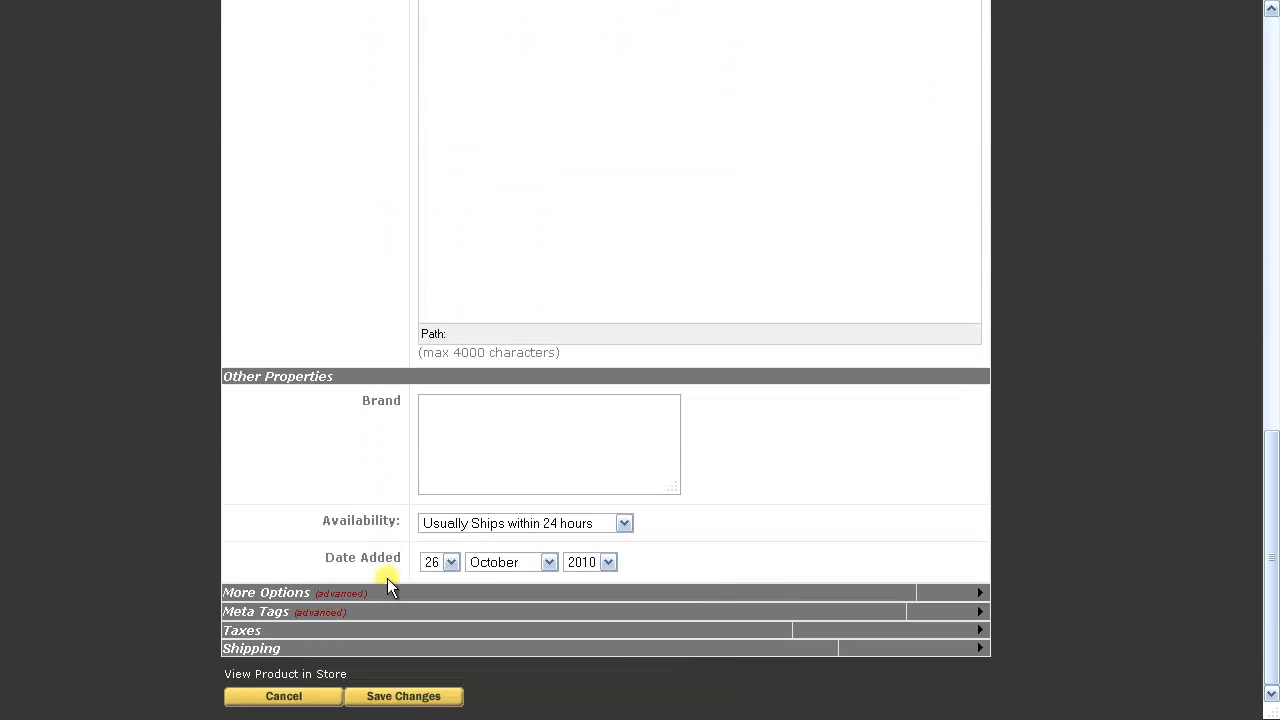
left_click(403, 696)
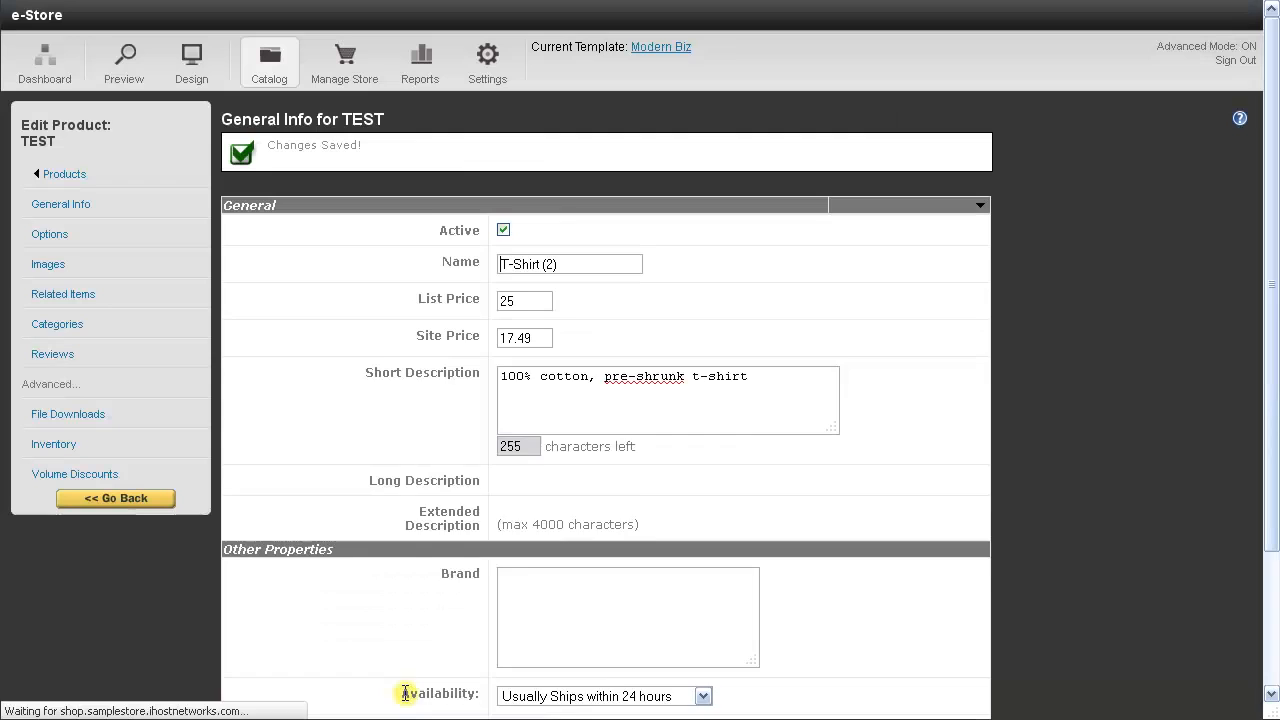